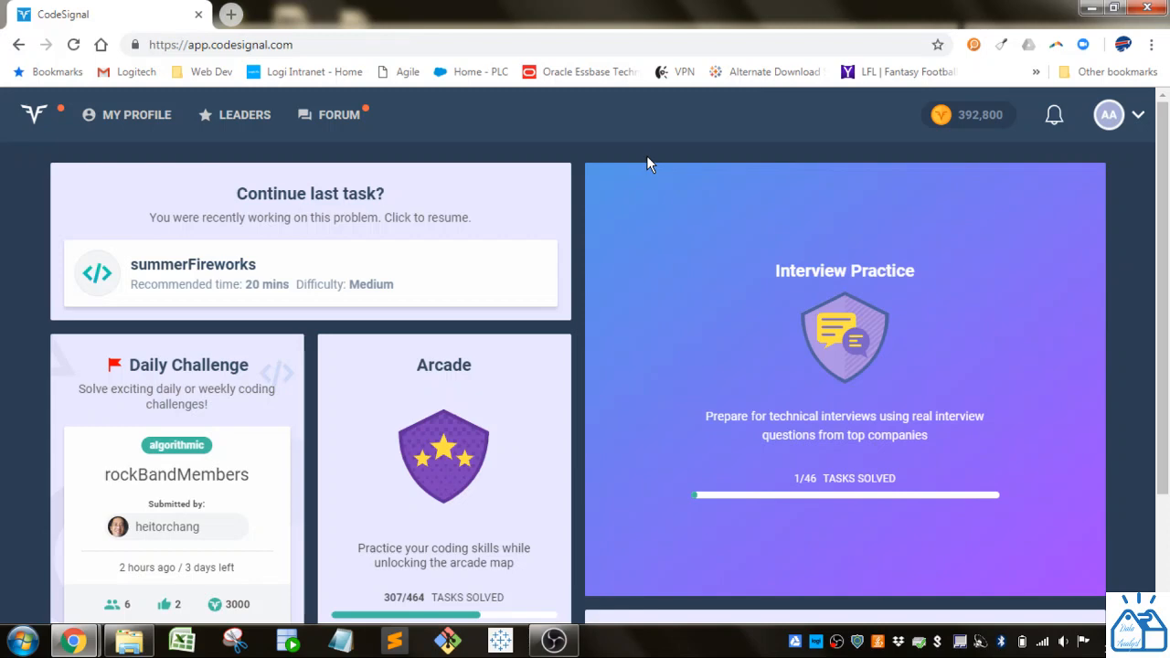
mouse_move(583, 174)
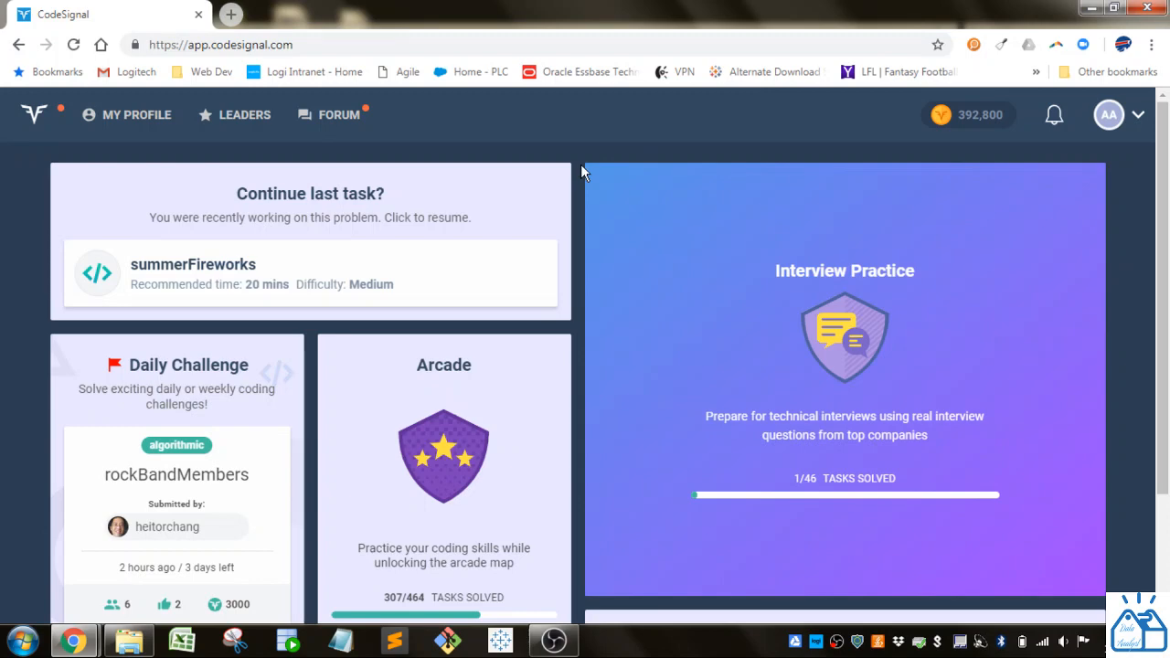
Enter the Arcade's Databases map and expand the section listing tasks 17–23 with soccerPlayers.
scroll(down, 3)
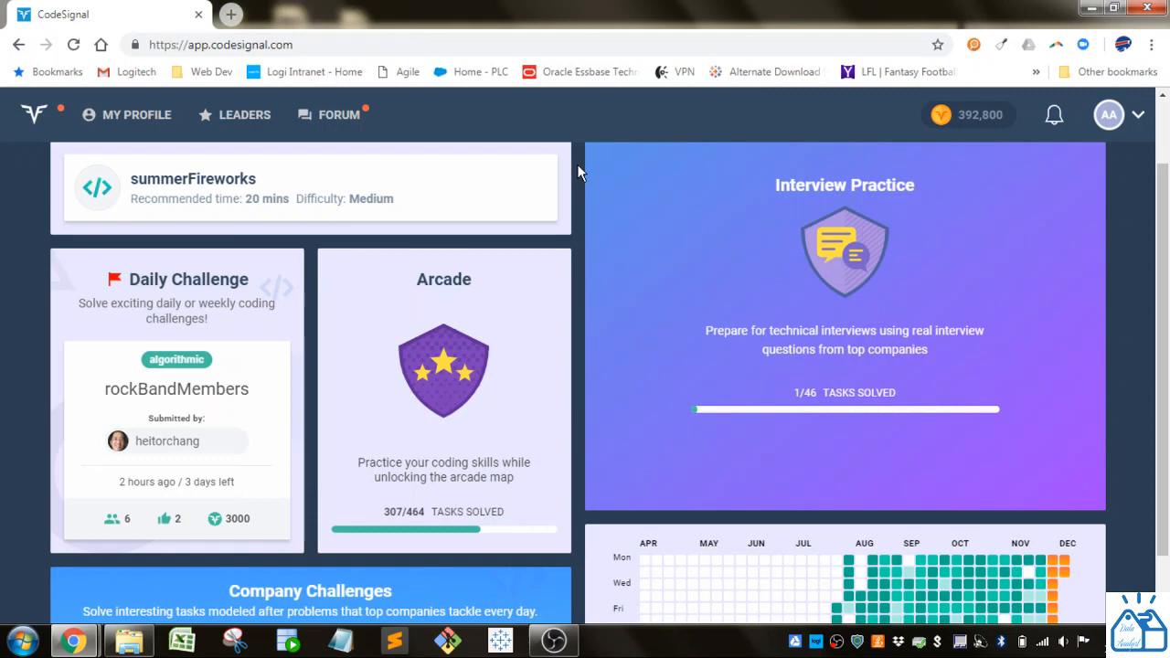
click(442, 402)
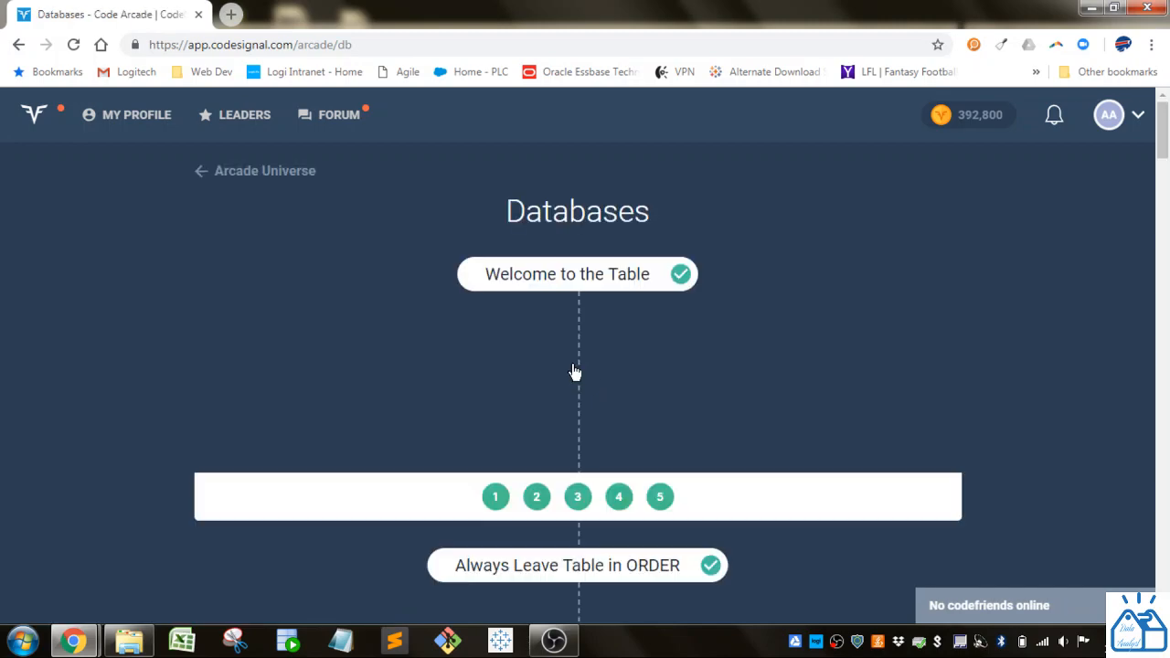
scroll(down, 3)
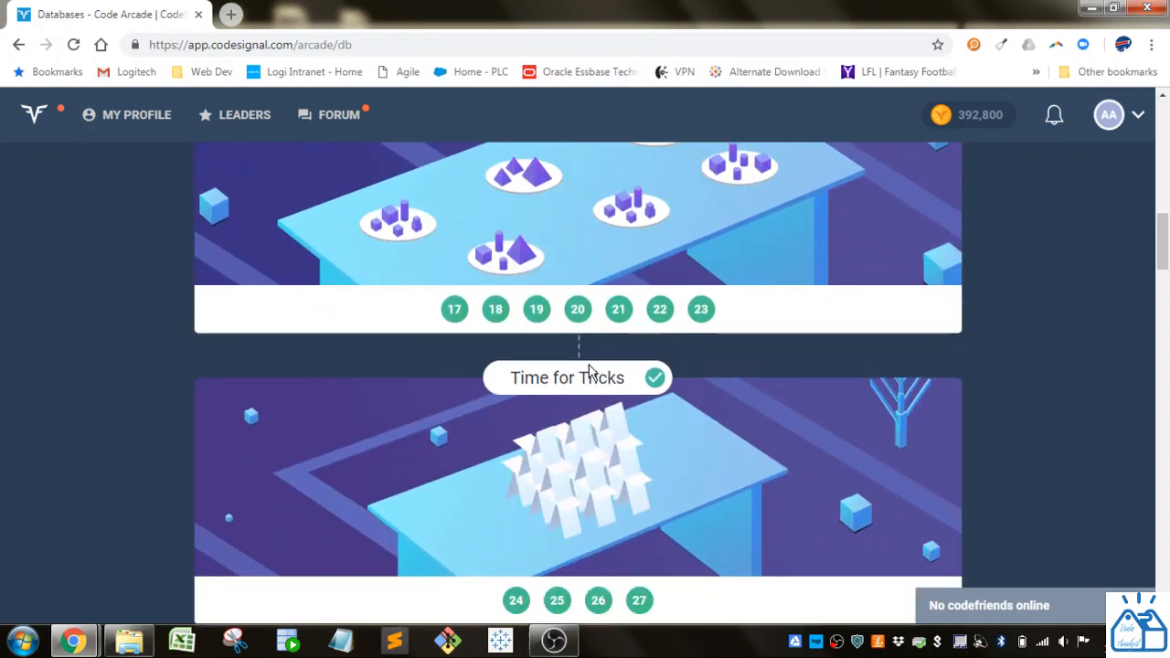
scroll(up, 3)
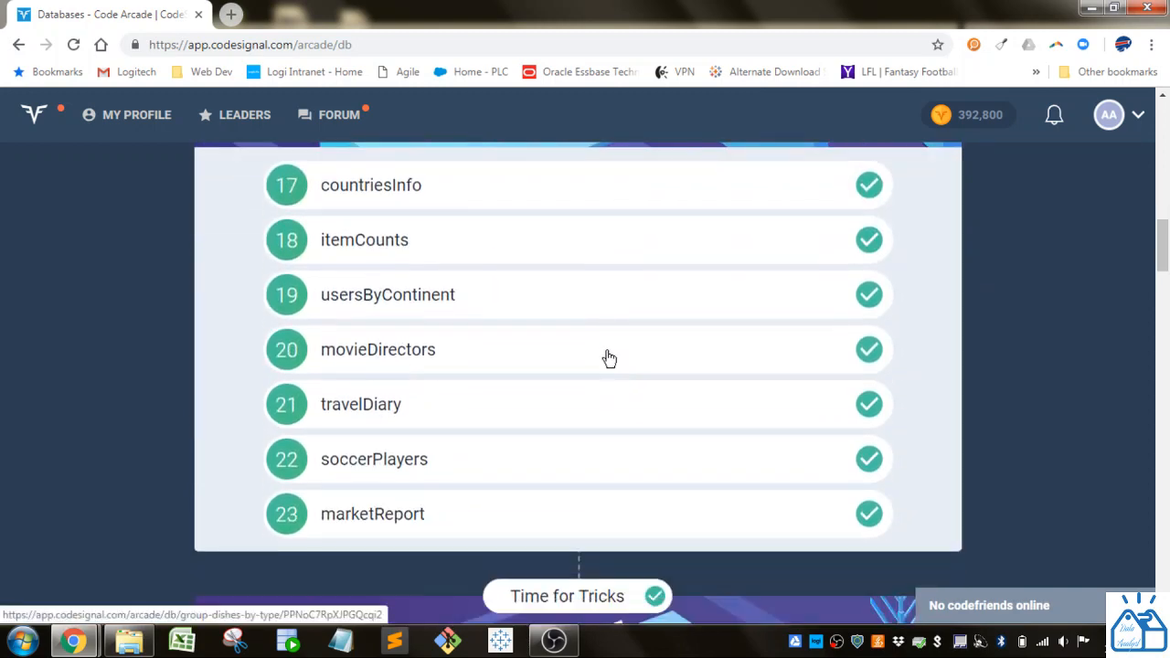
Load the soccerPlayers challenge and read through its task description.
click(373, 458)
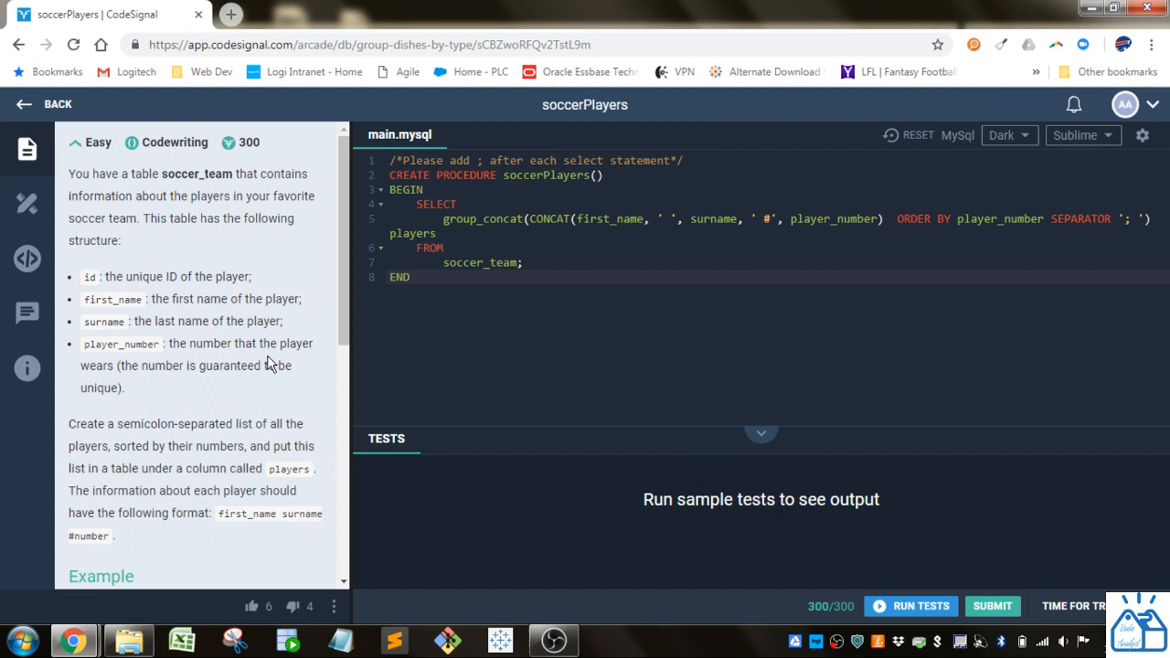
mouse_move(237, 172)
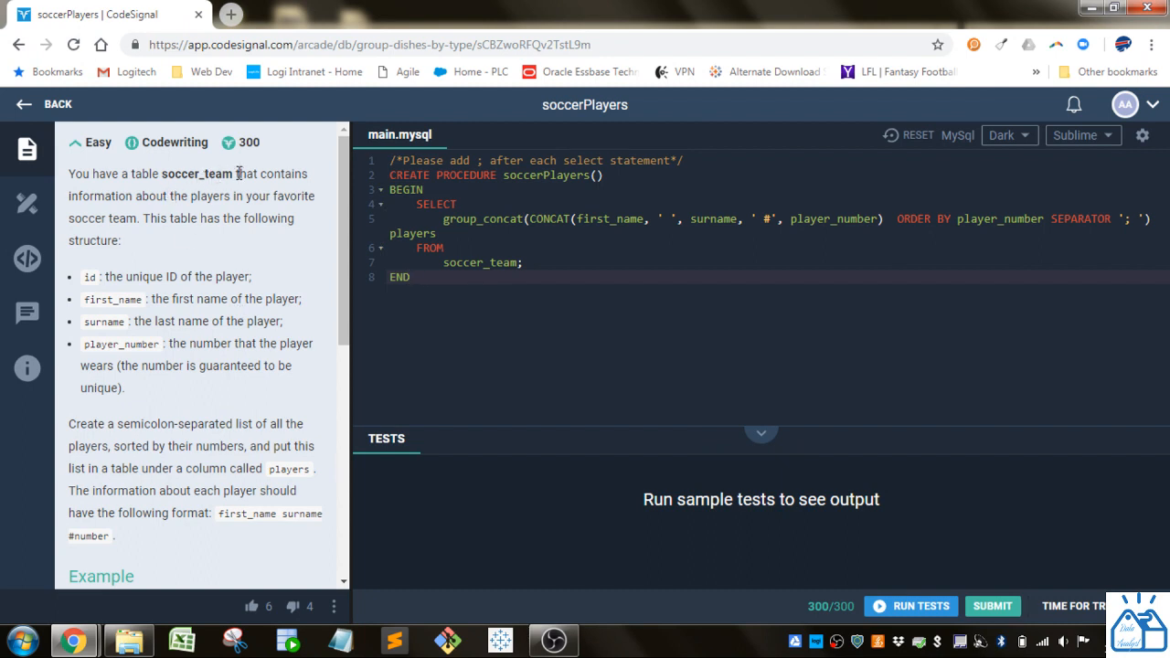
mouse_move(314, 281)
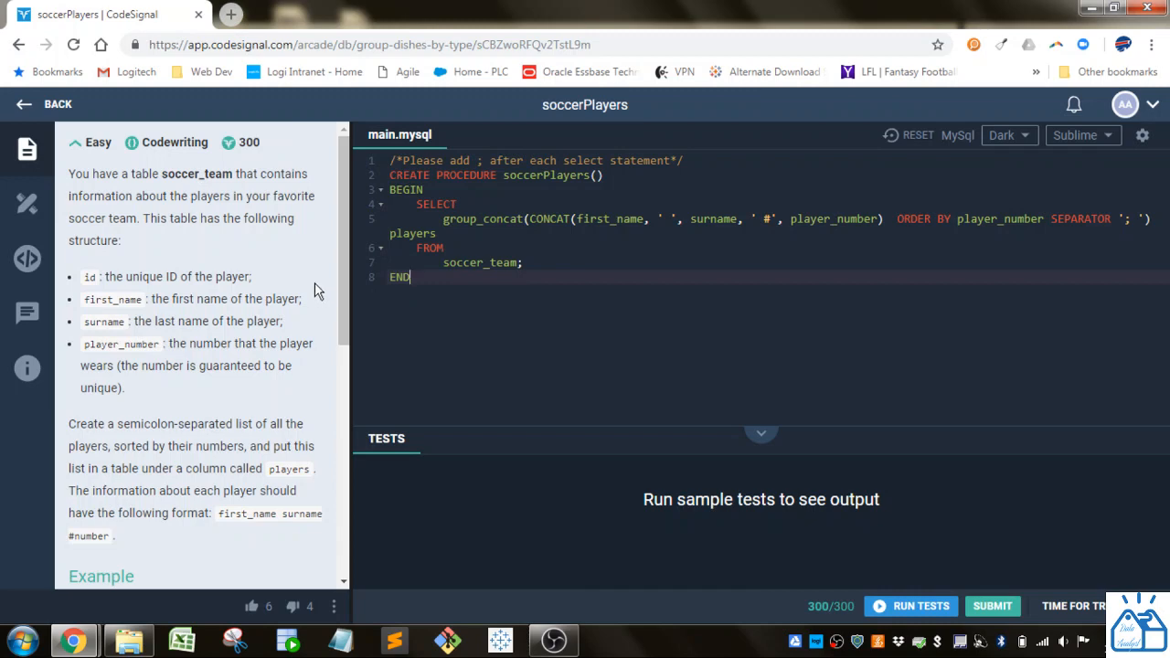
scroll(down, 3)
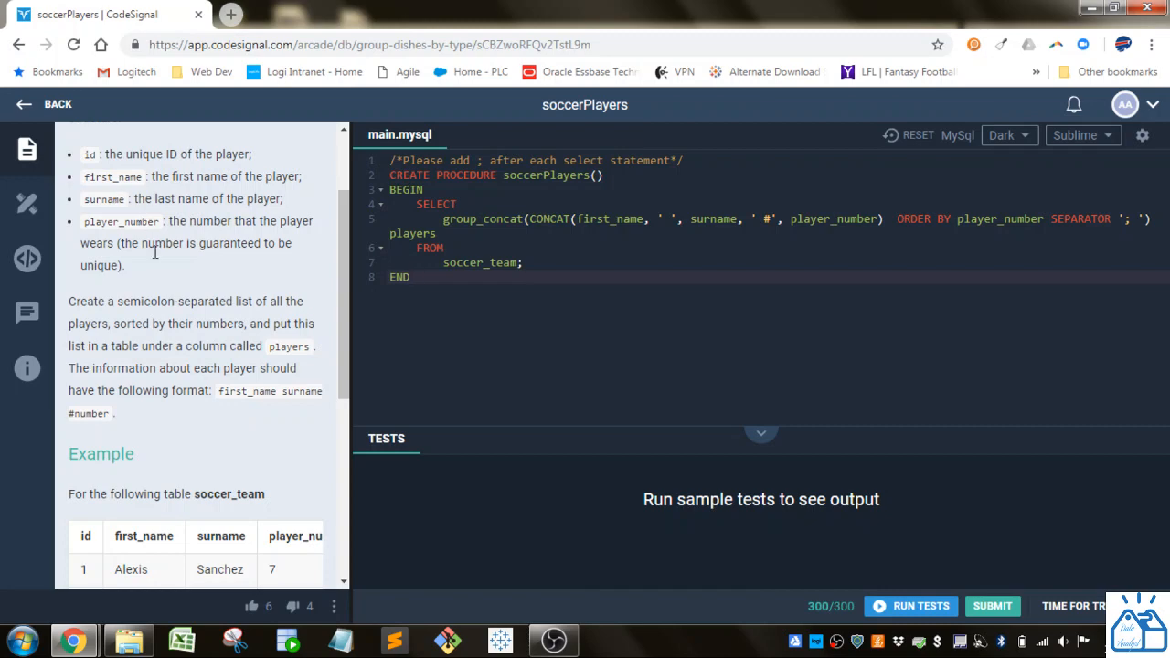
scroll(down, 3)
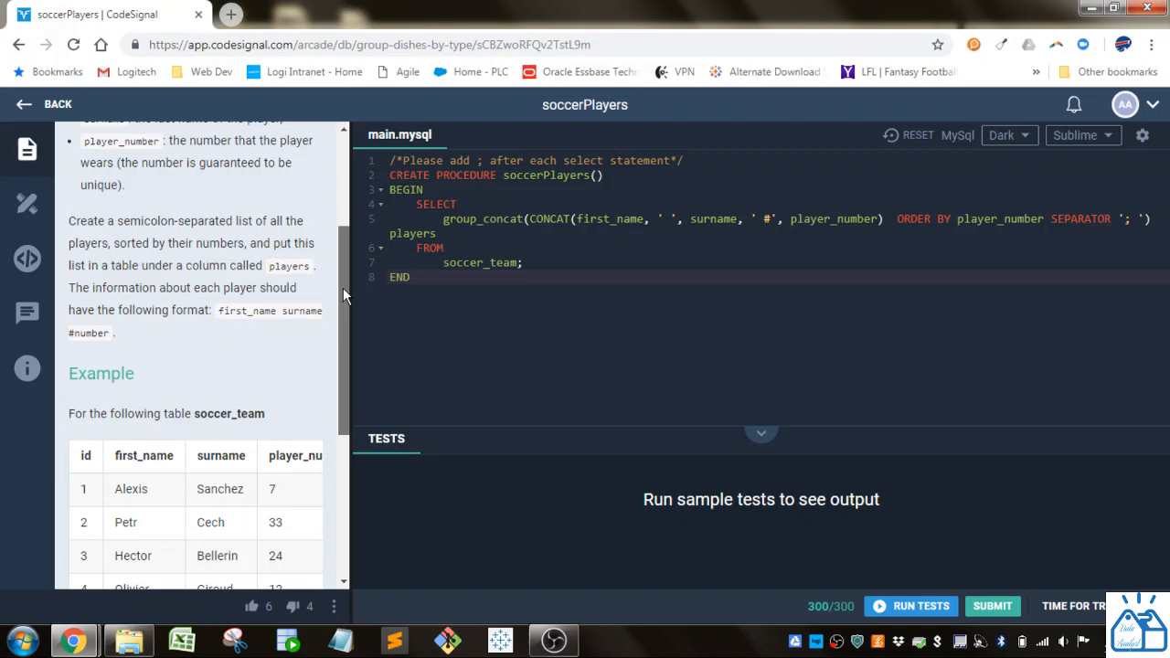
scroll(down, 3)
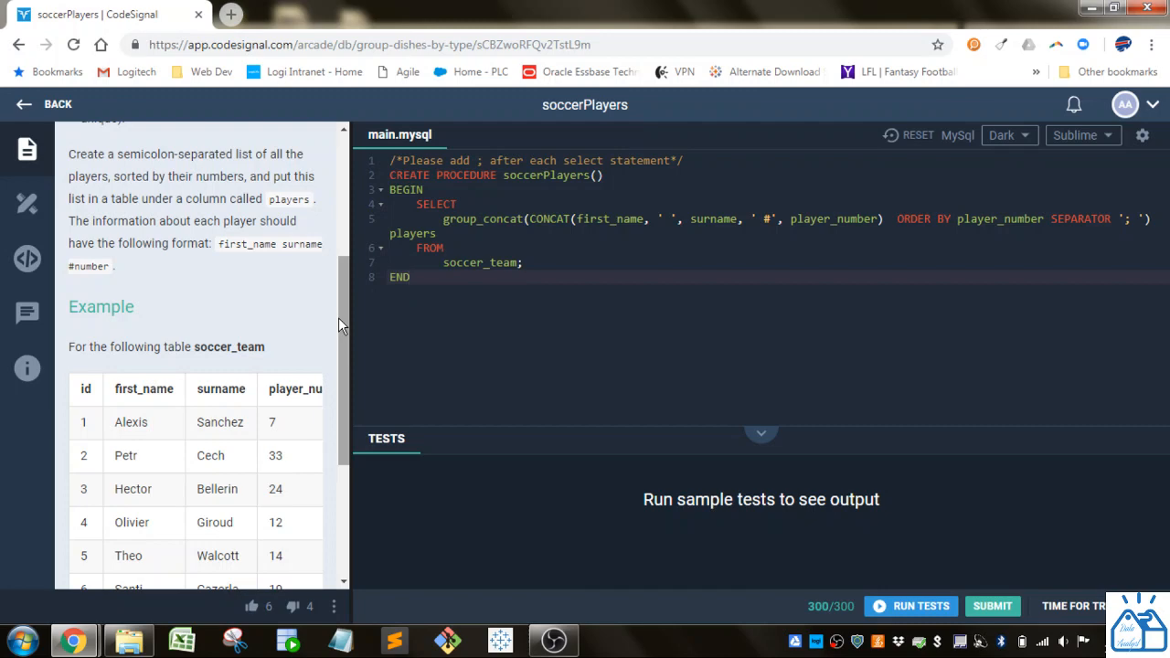
Review the example table, expected output and the existing GROUP_CONCAT procedure.
click(409, 278)
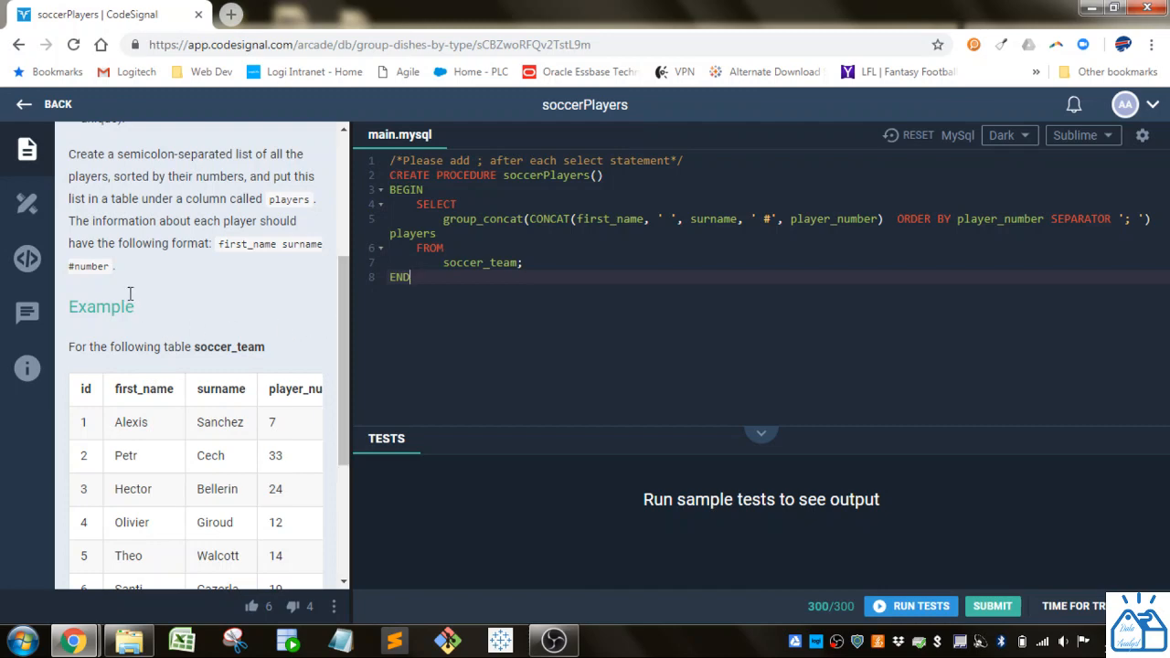
scroll(down, 3)
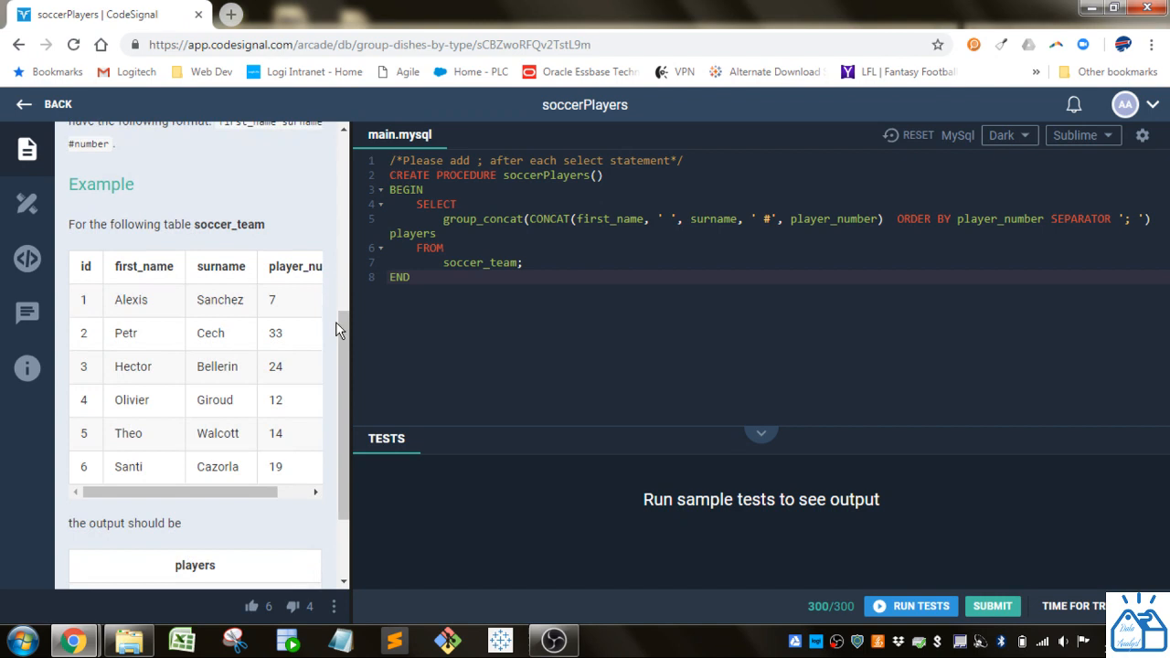
scroll(down, 3)
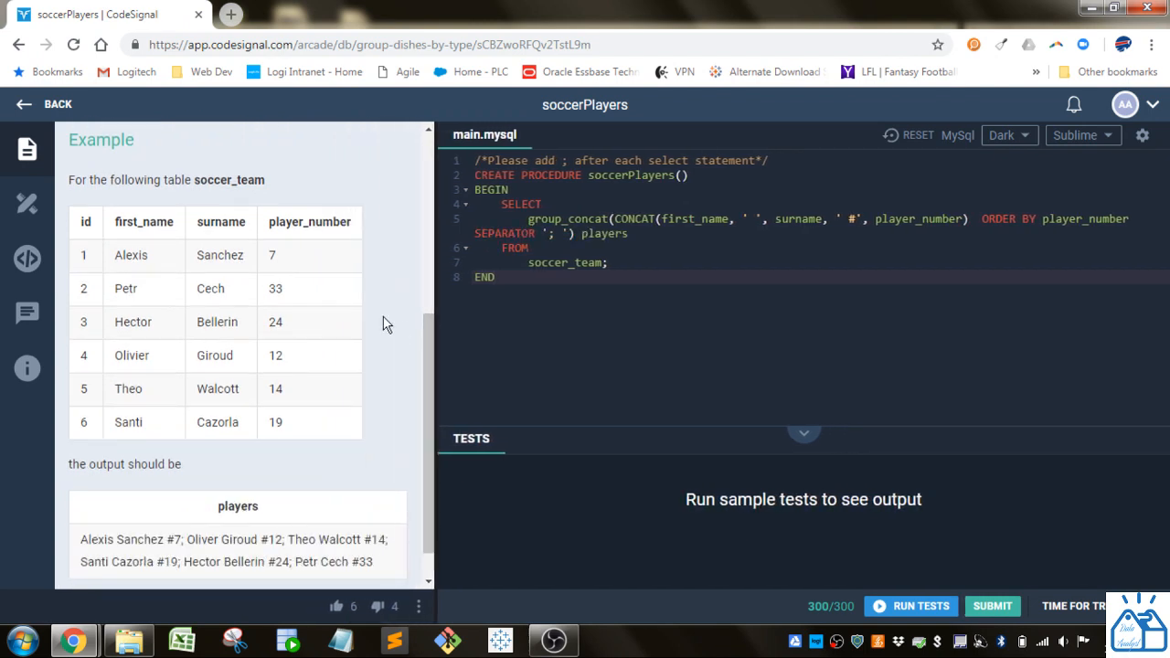
mouse_move(253, 186)
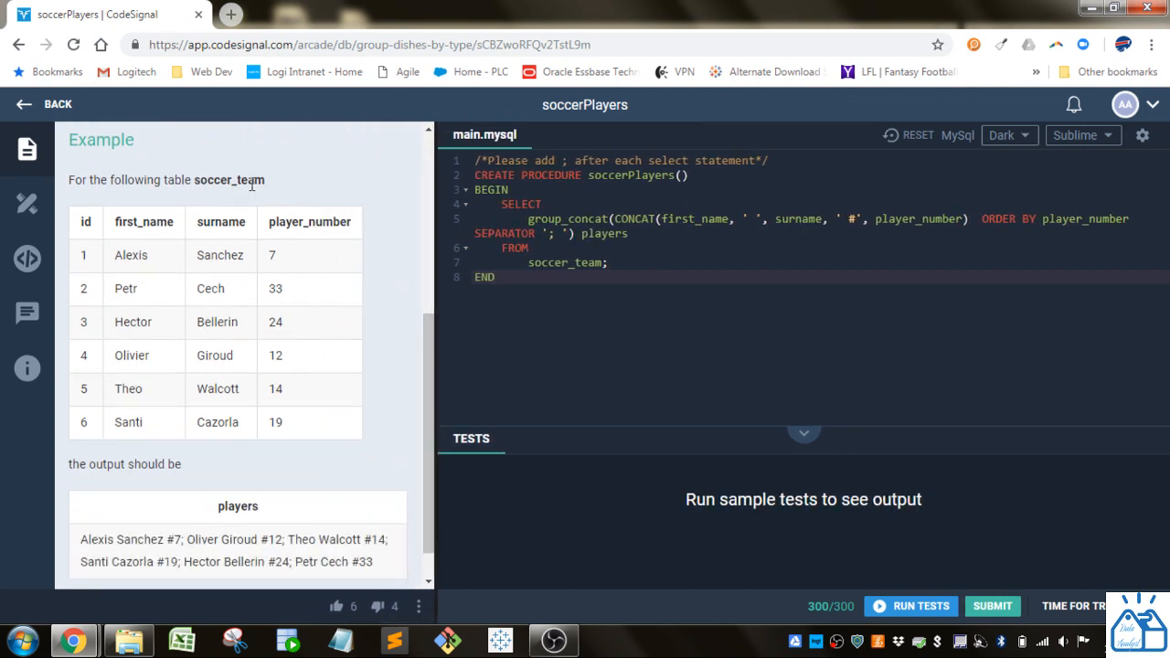
mouse_move(357, 373)
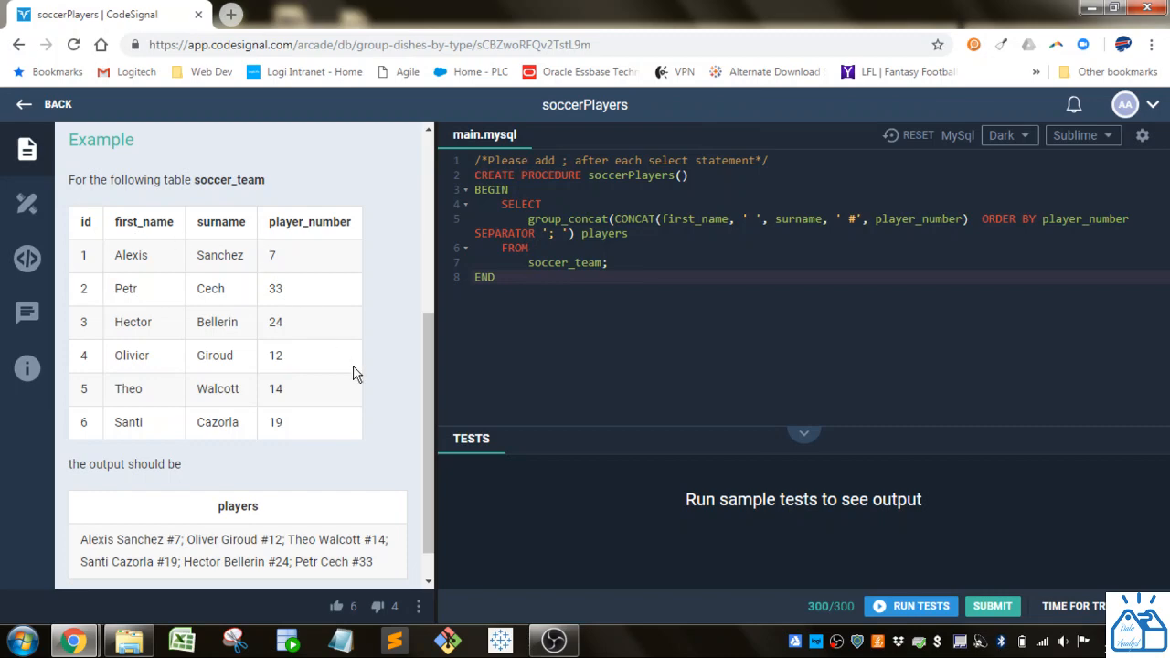
scroll(down, 3)
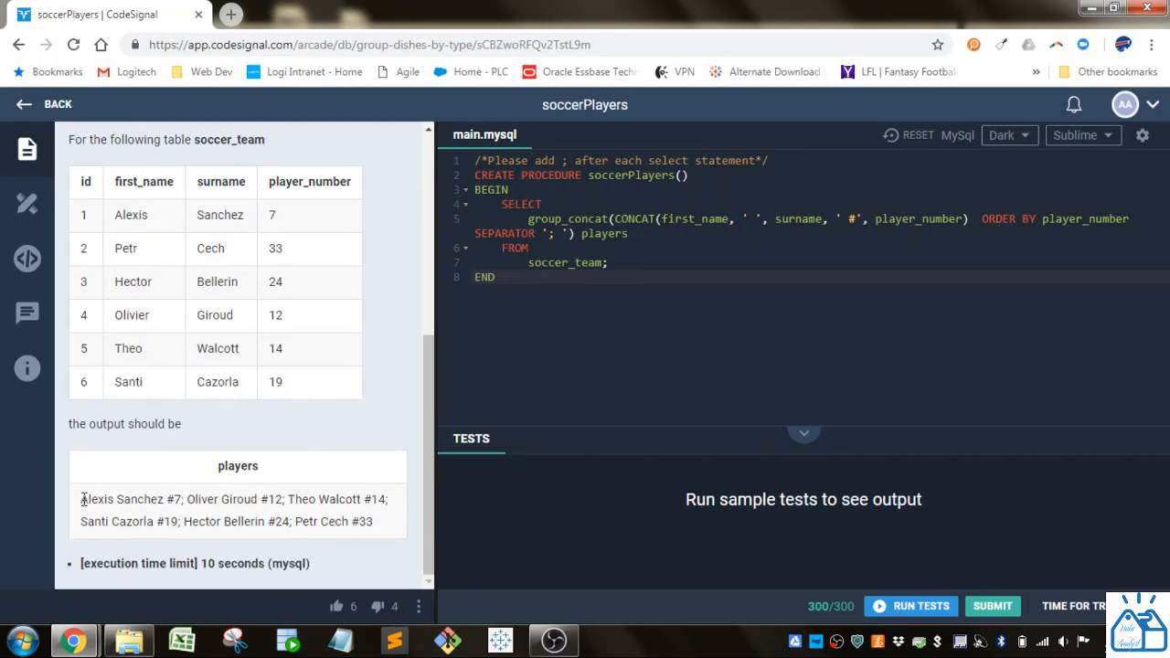
double_click(120, 499)
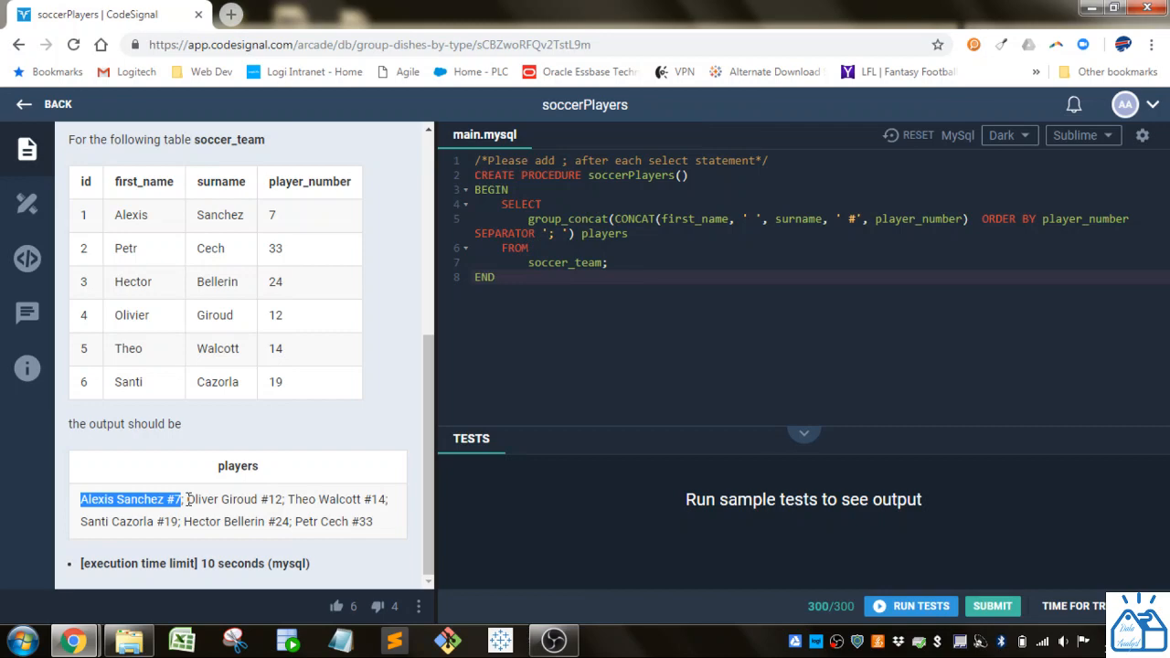
mouse_move(668, 264)
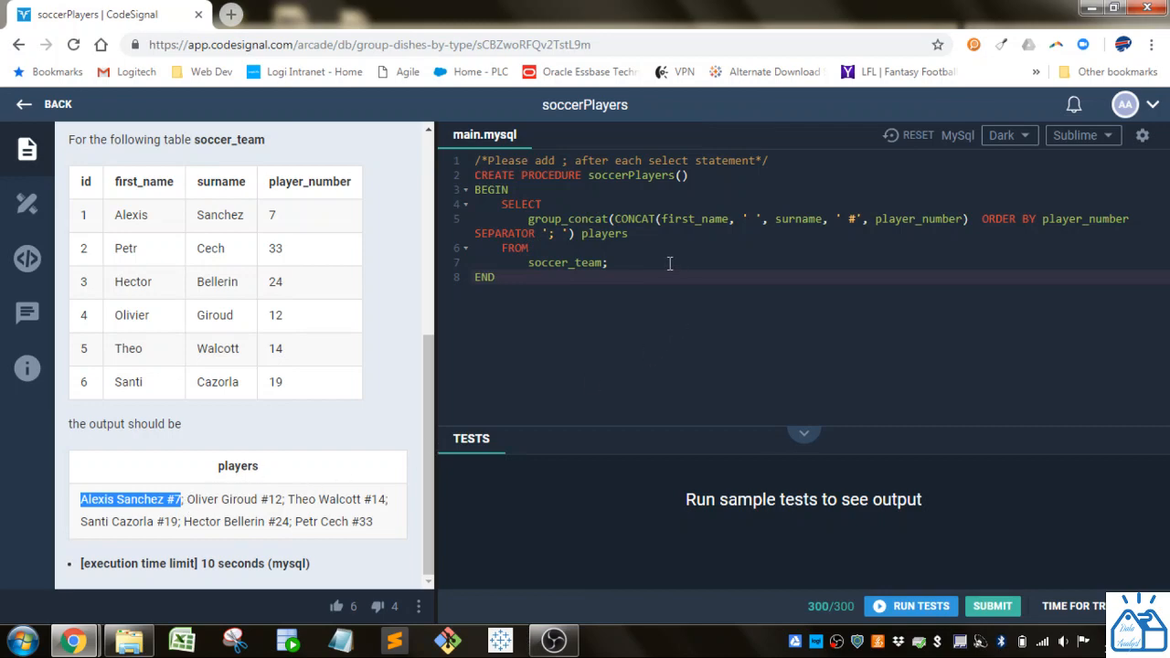
mouse_move(440, 285)
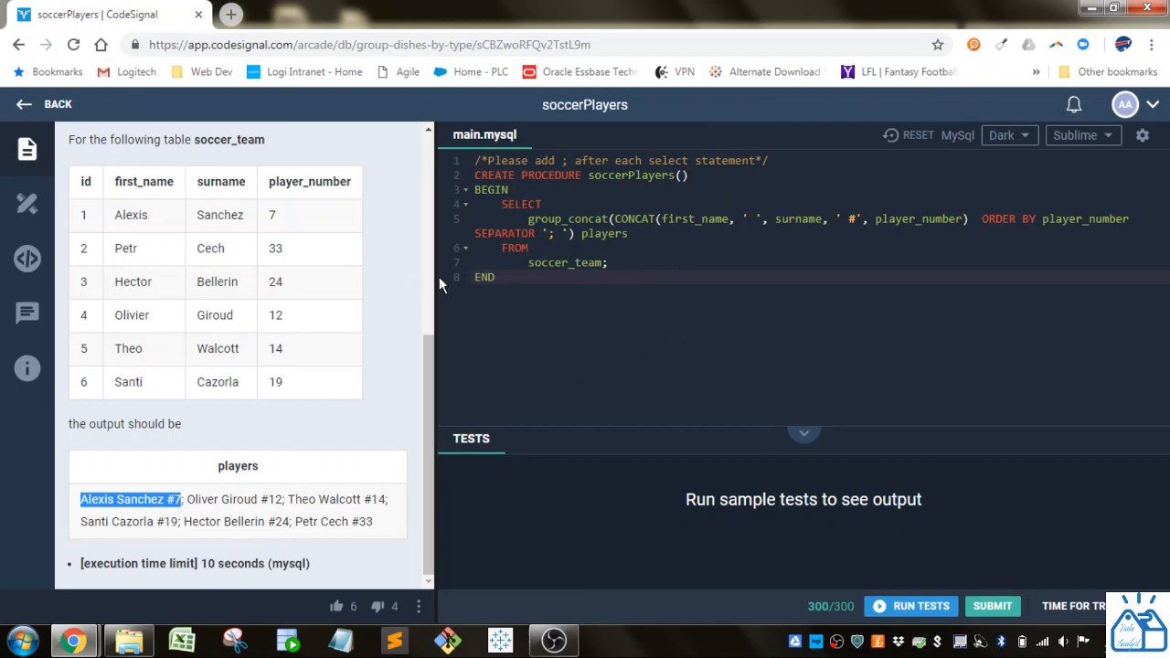
drag(434, 283, 156, 283)
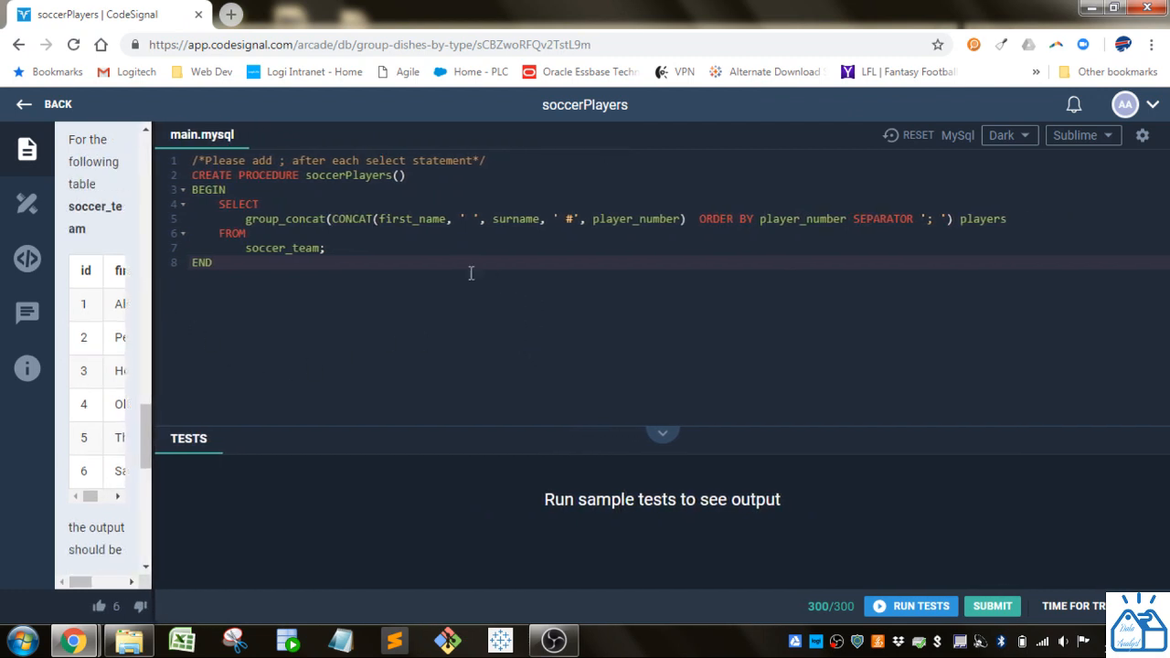
mouse_move(347, 256)
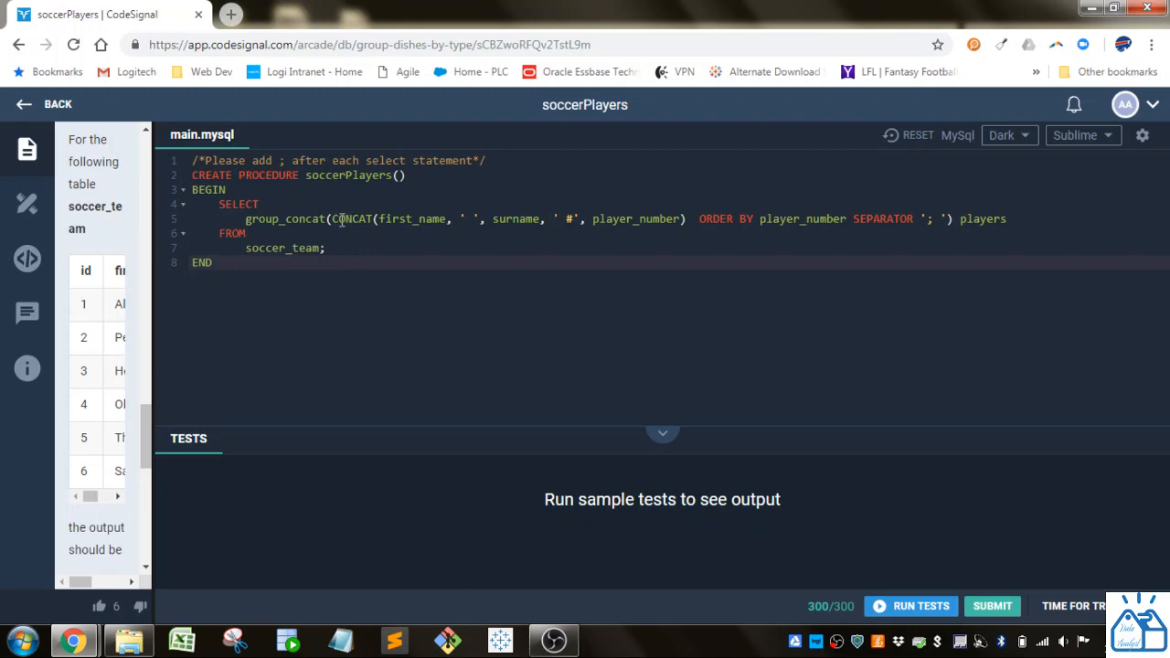
mouse_move(271, 246)
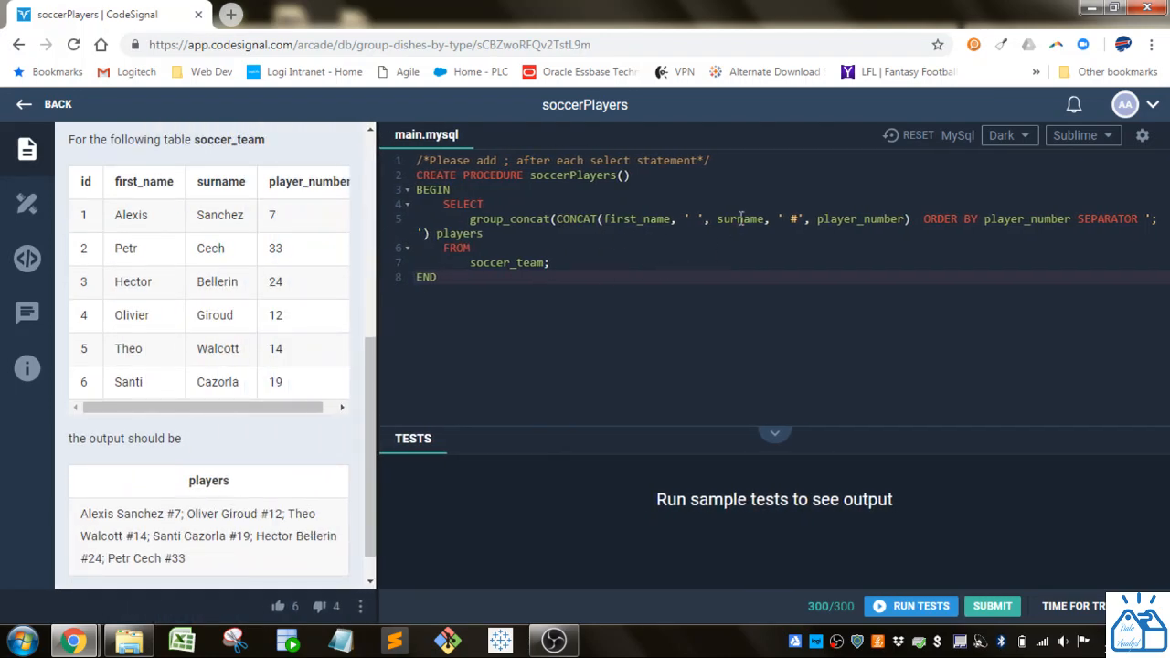
double_click(739, 220)
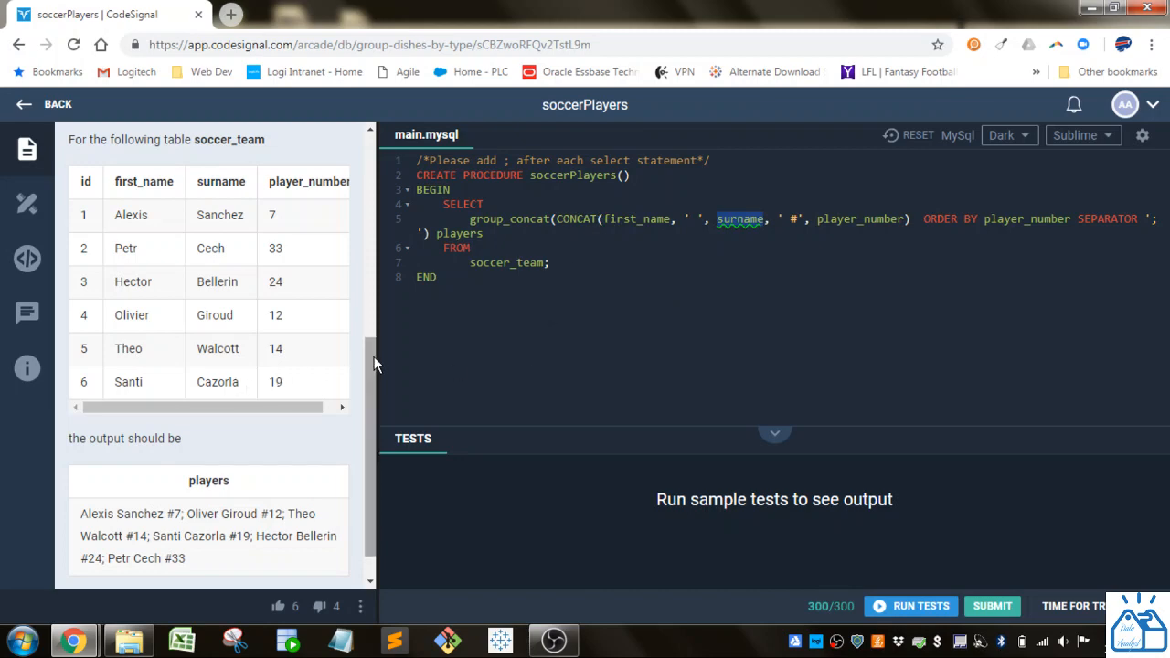
drag(369, 351, 504, 351)
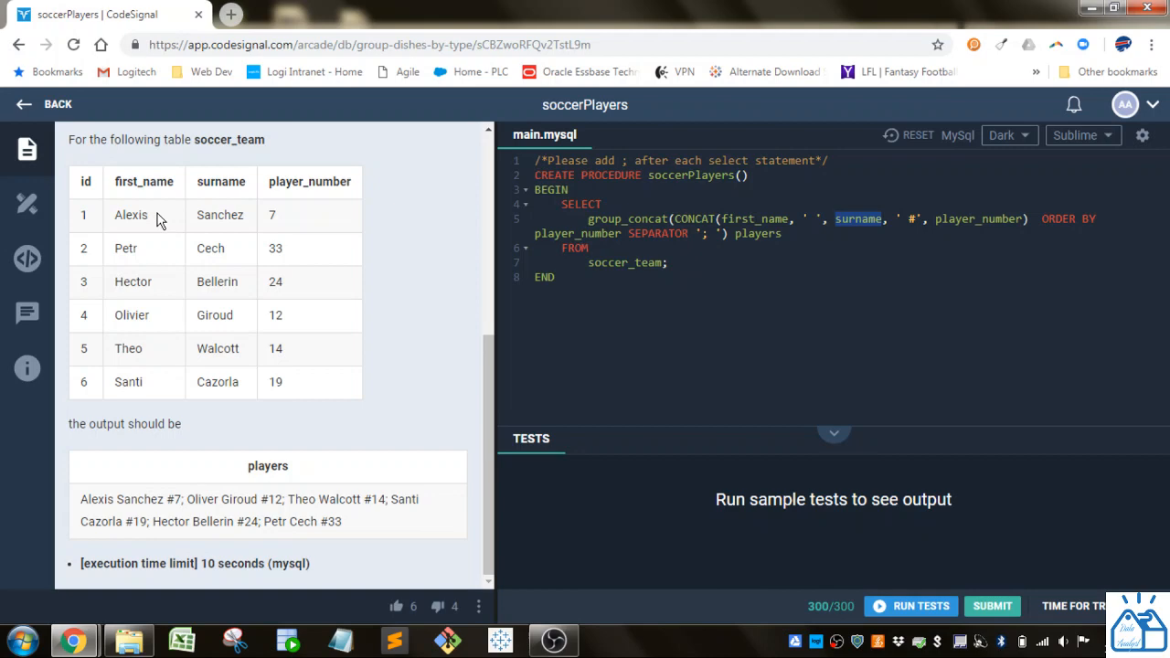
double_click(131, 215)
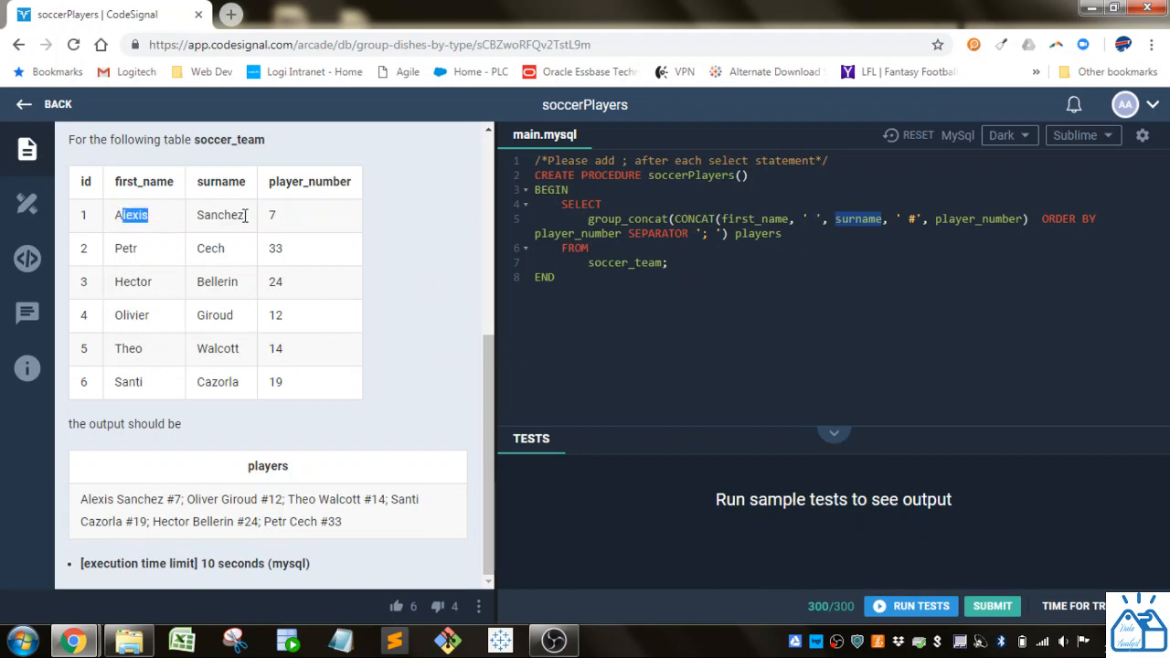
double_click(220, 216)
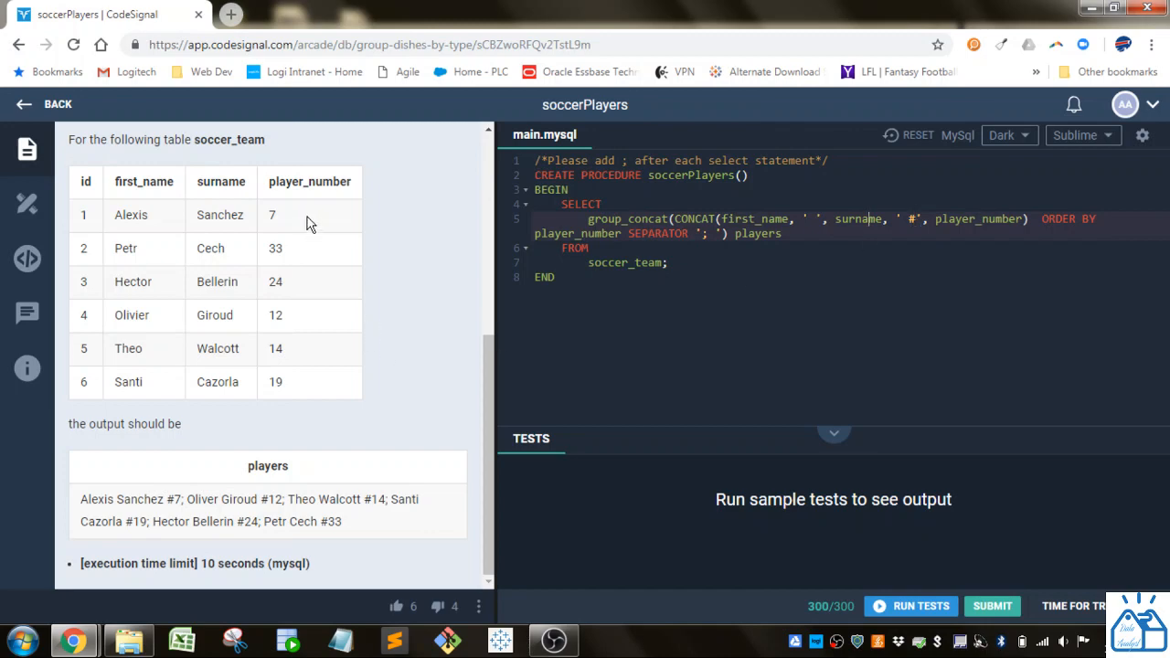
mouse_move(320, 446)
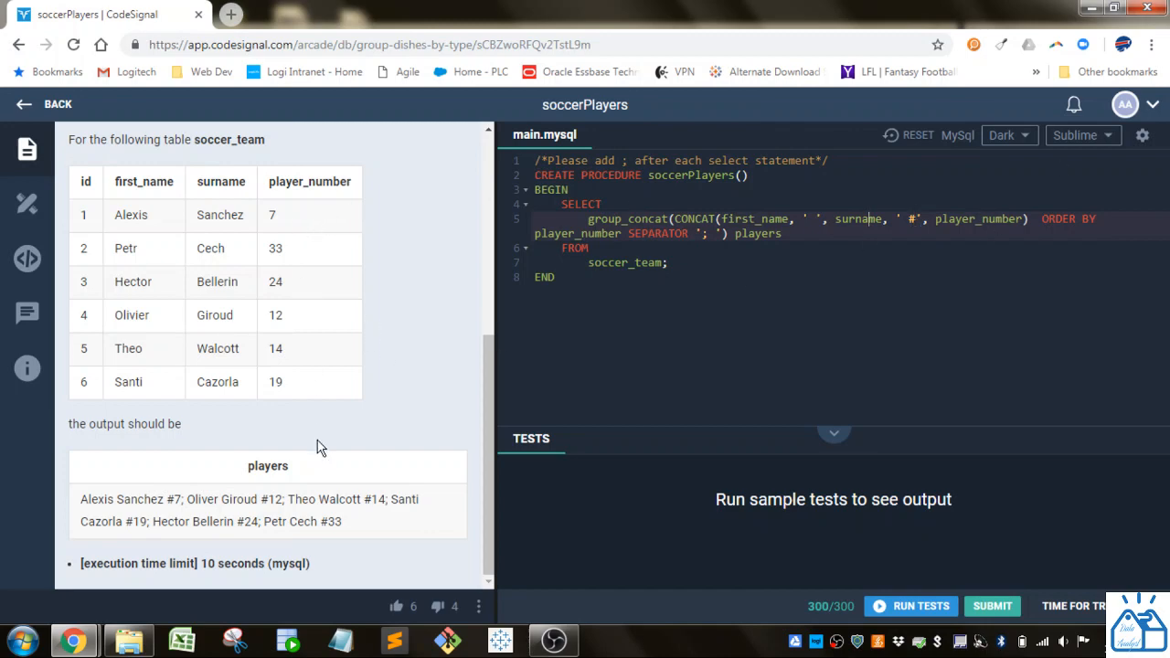
double_click(92, 499)
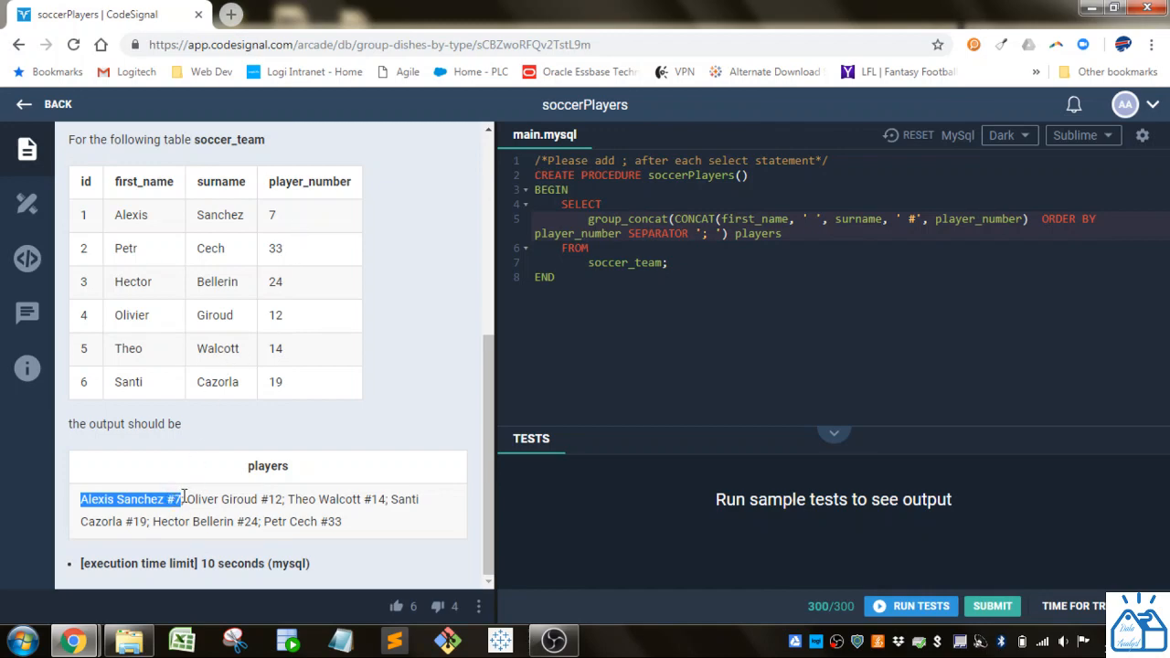
mouse_move(212, 300)
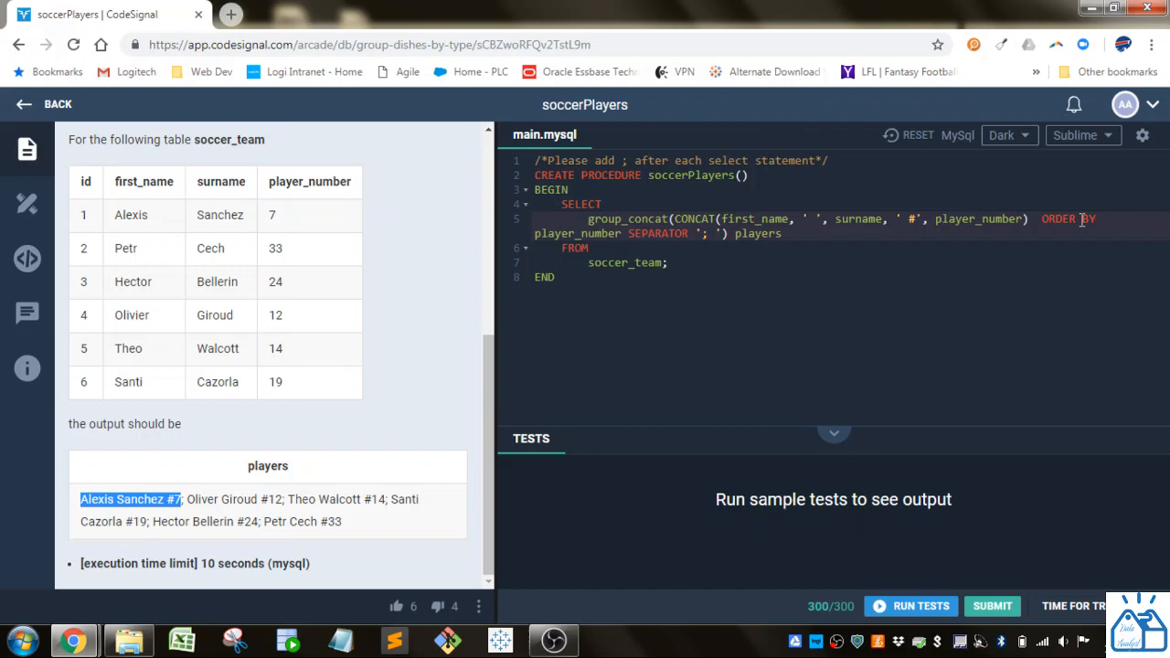
mouse_move(298, 252)
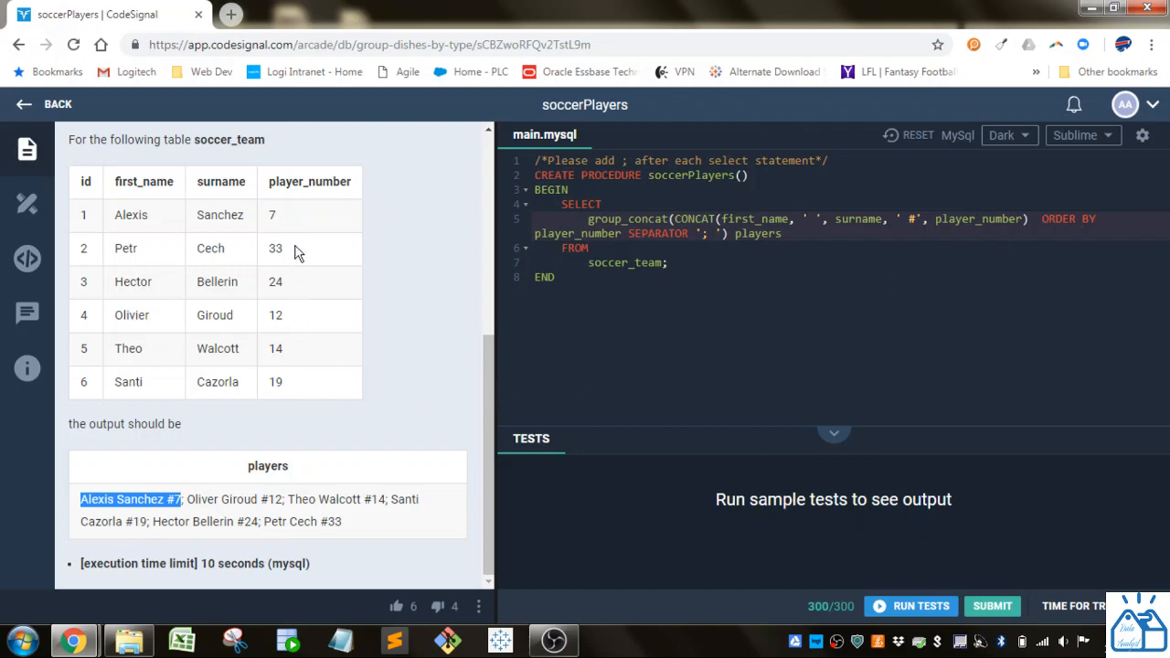
mouse_move(272, 223)
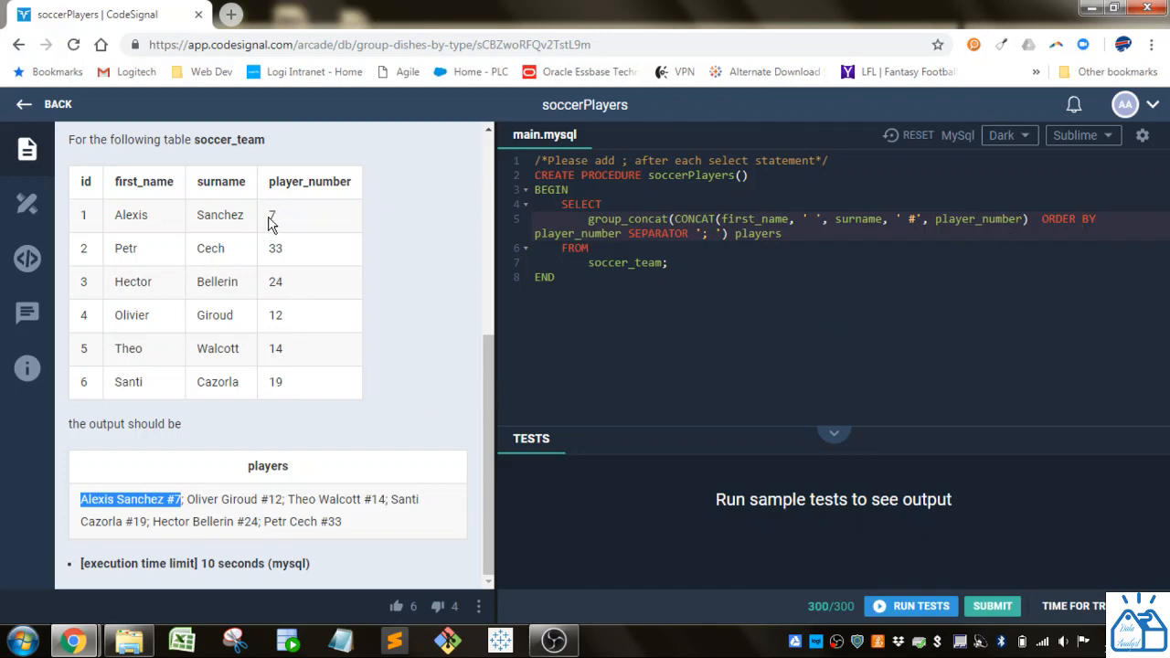
mouse_move(278, 314)
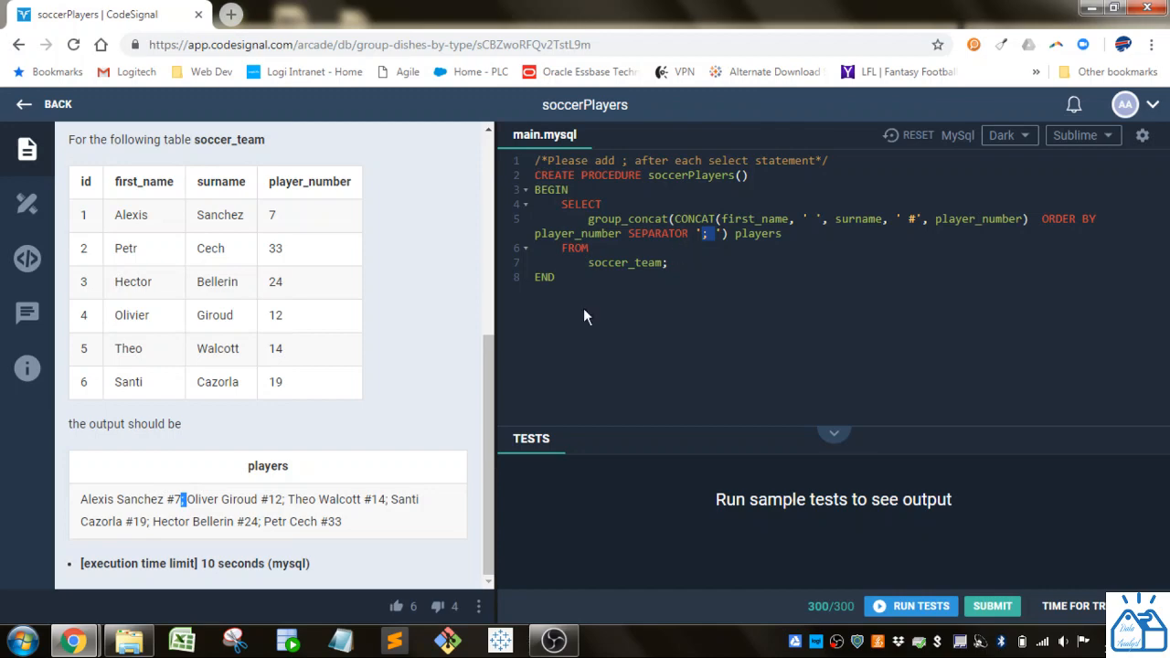
Alias the GROUP_CONCAT column AS players and run the sample tests, passing 2/2.
click(731, 234)
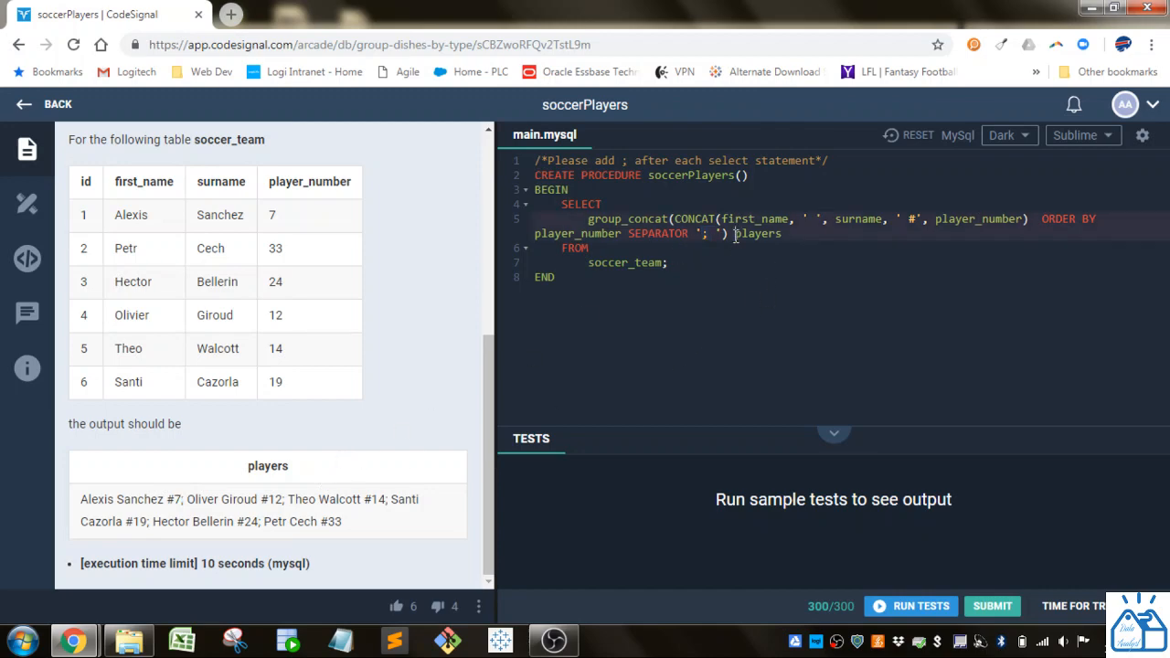
text(AS)
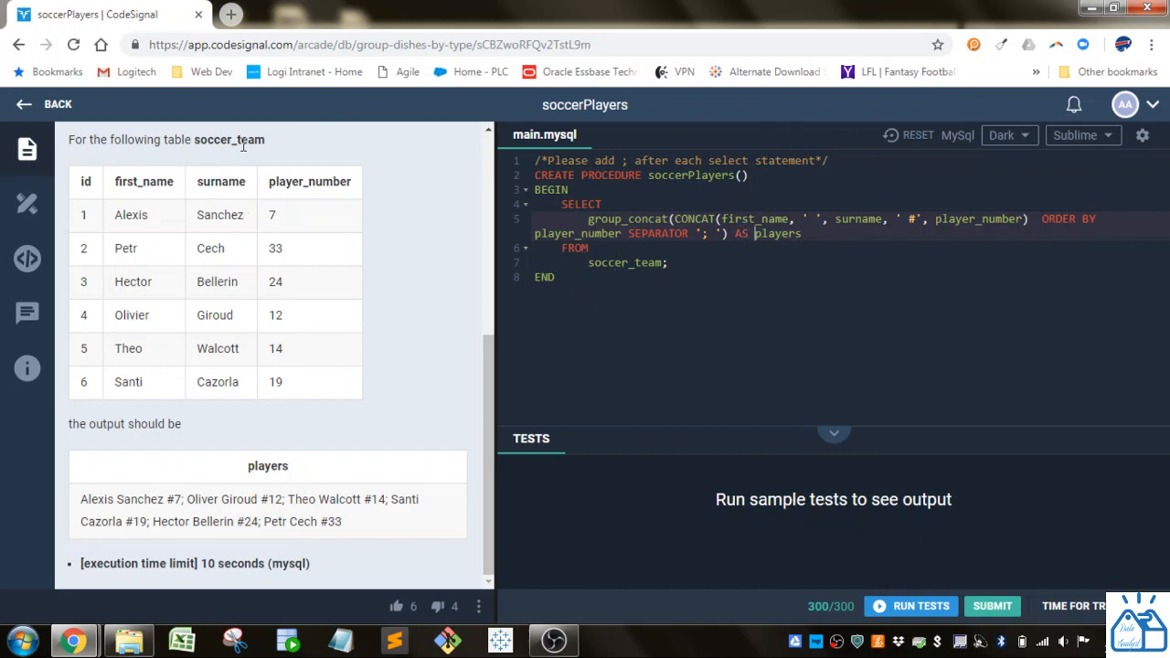
click(921, 605)
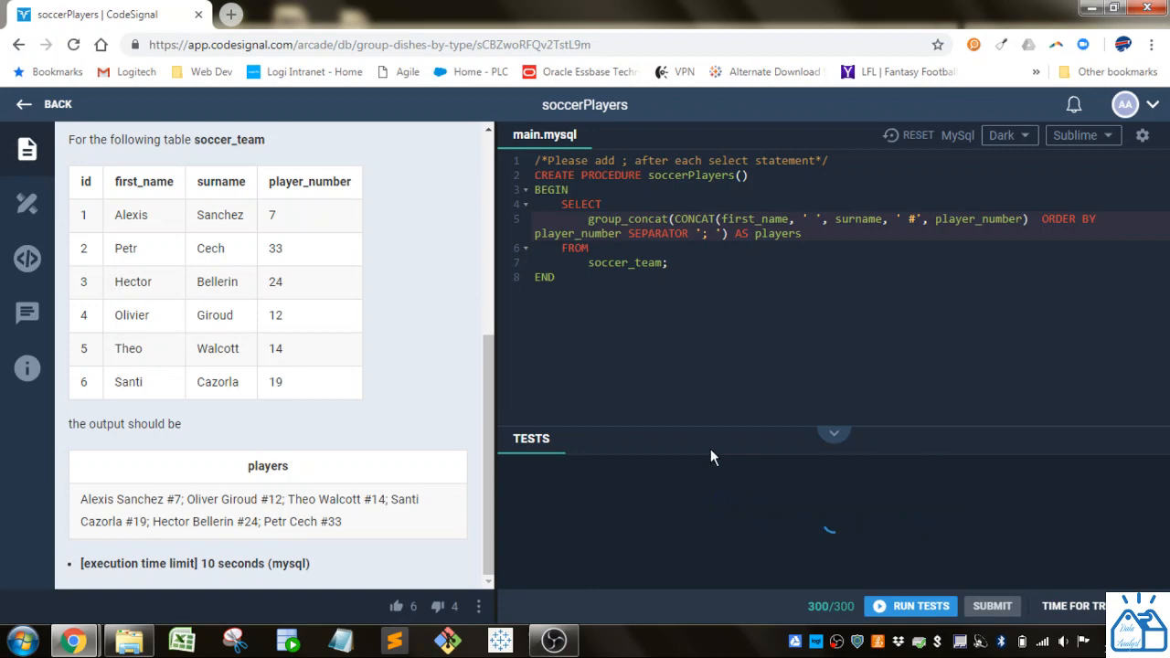
click(921, 605)
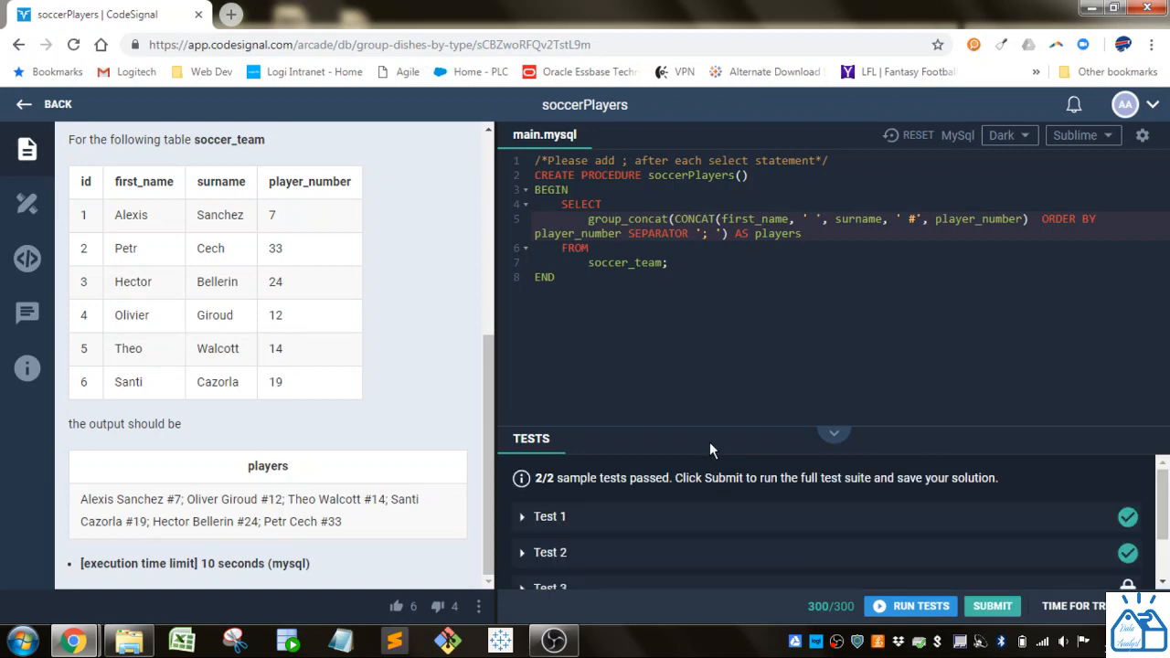